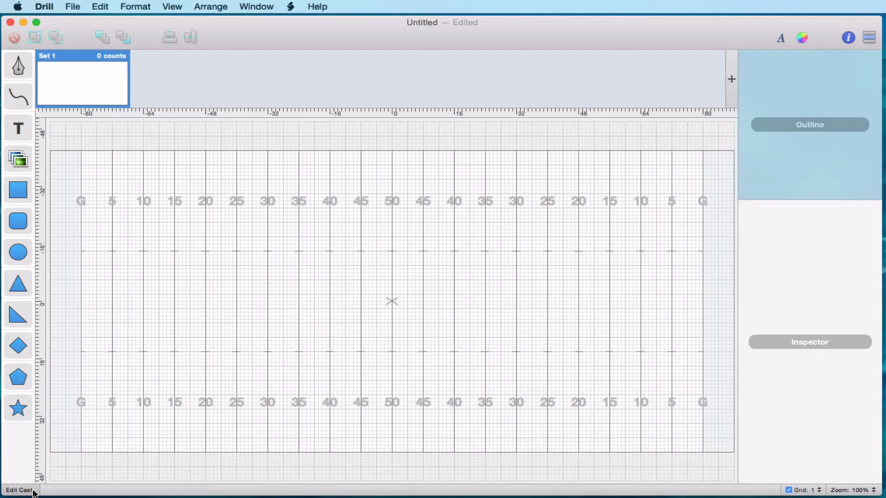
Edit the cast to remove Woodwinds, Percussion and Color Guard and lower Brass to 3 members.
click(18, 490)
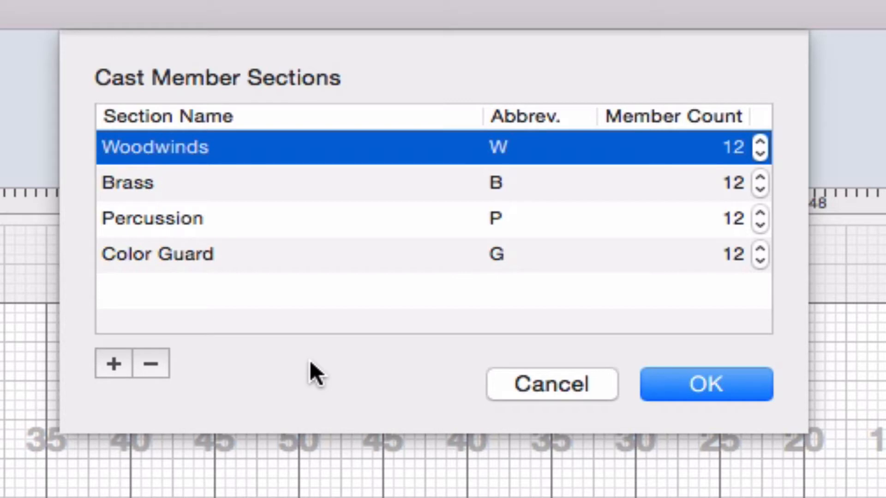
click(151, 363)
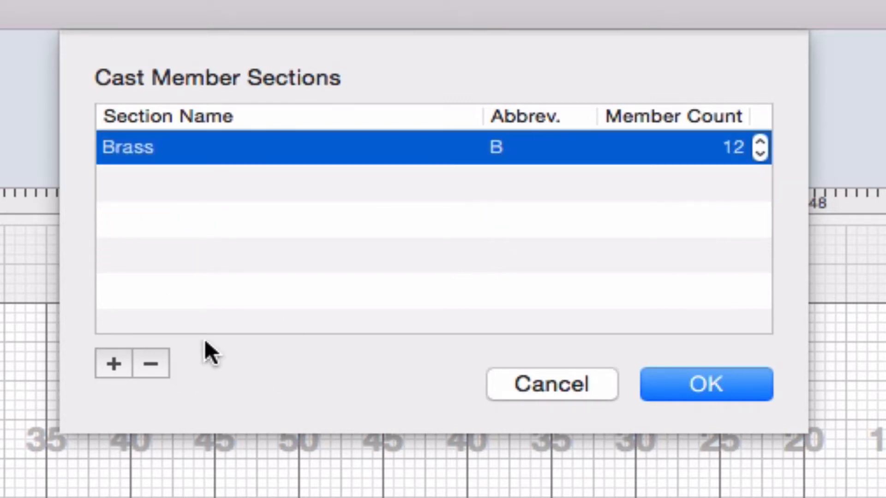
click(760, 156)
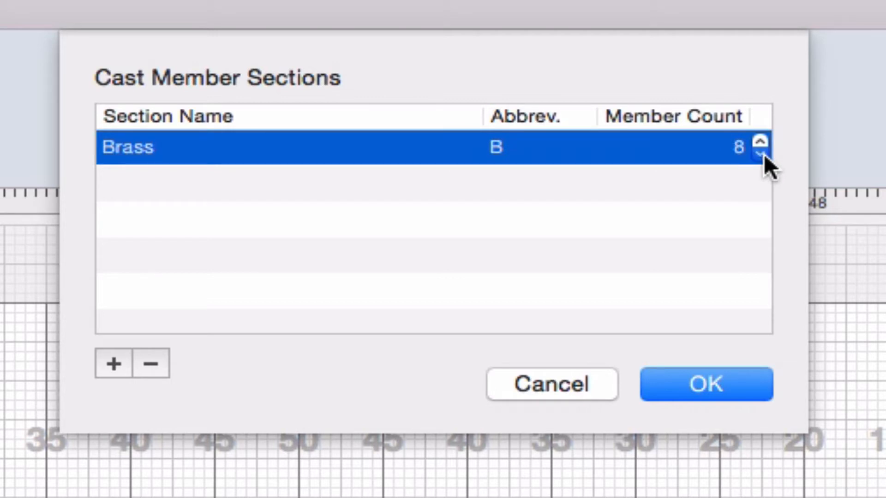
click(761, 156)
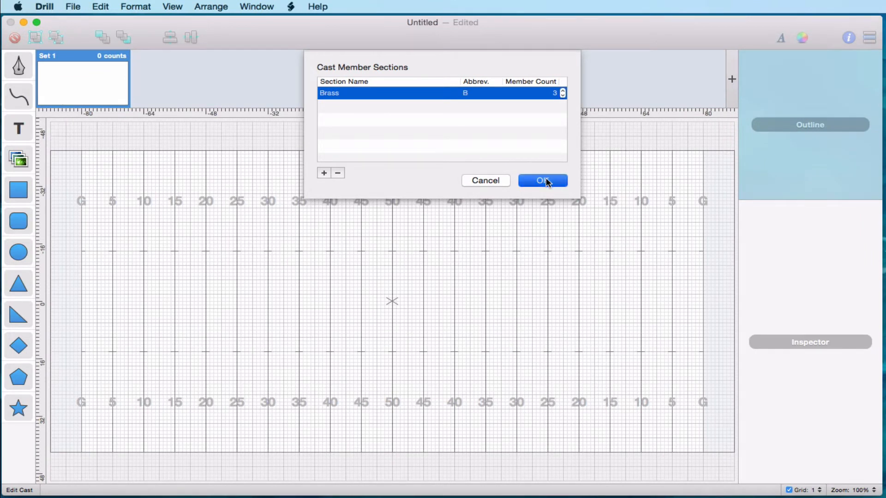
click(542, 181)
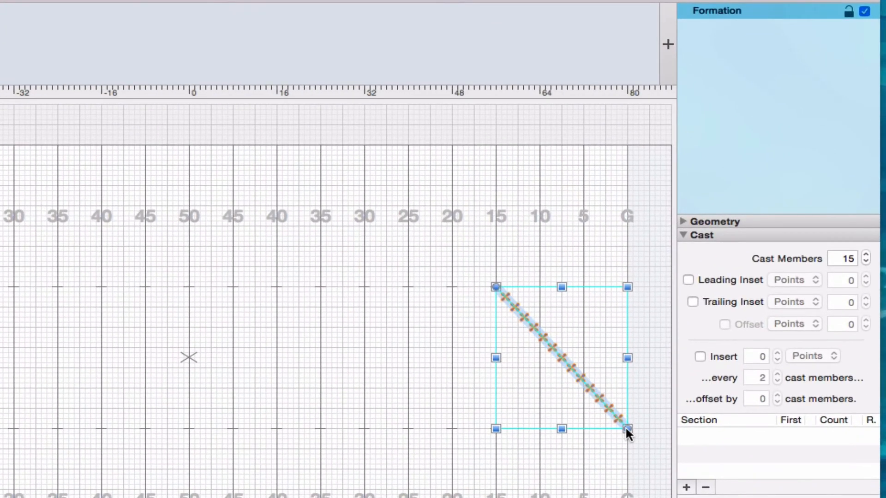
mouse_move(587, 272)
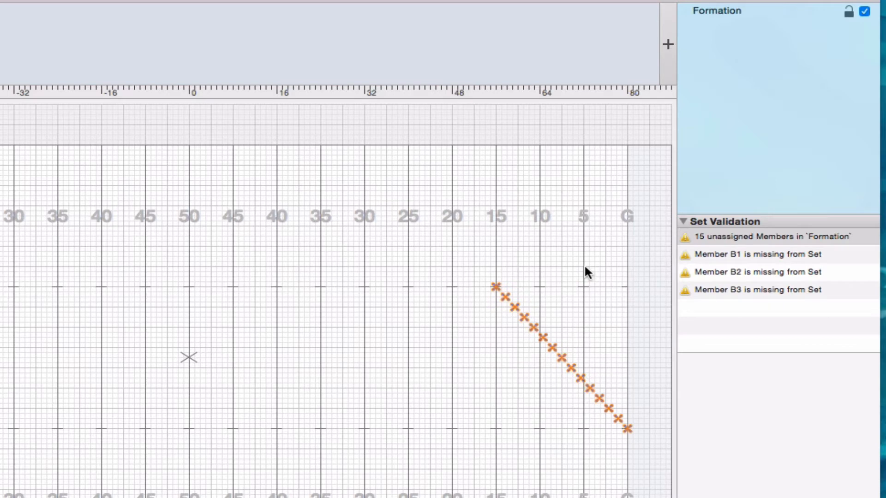
mouse_move(830, 309)
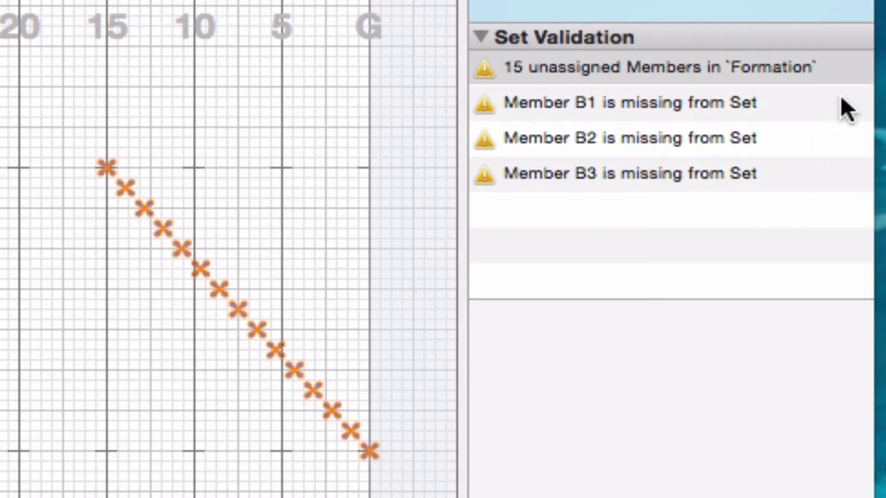
click(650, 67)
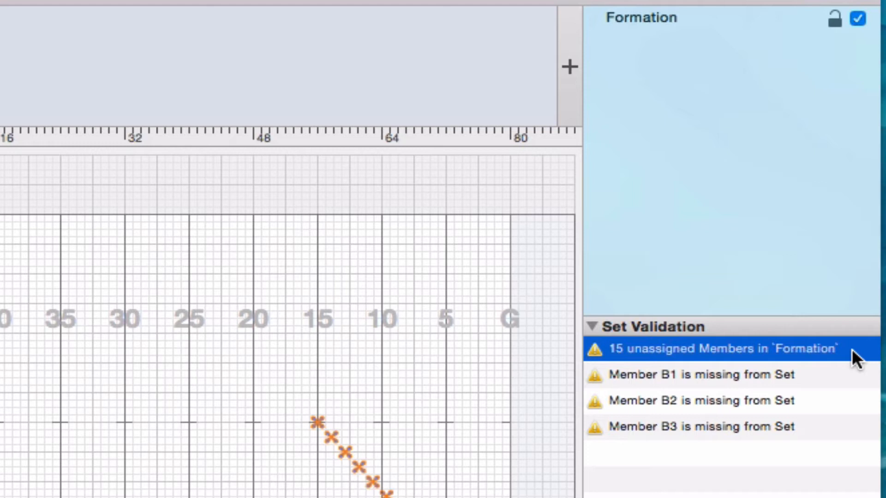
mouse_move(784, 182)
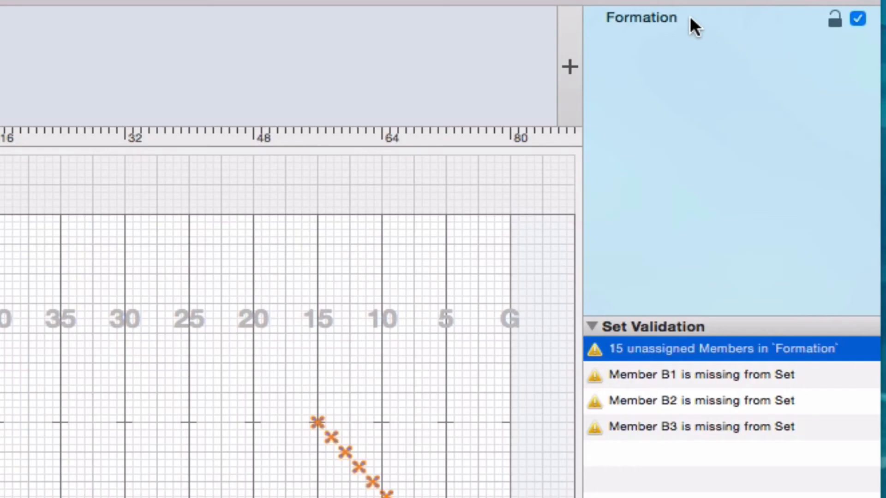
Select the Formation in the Outline, toggle its lock, and hide then reshow it on the field.
click(641, 18)
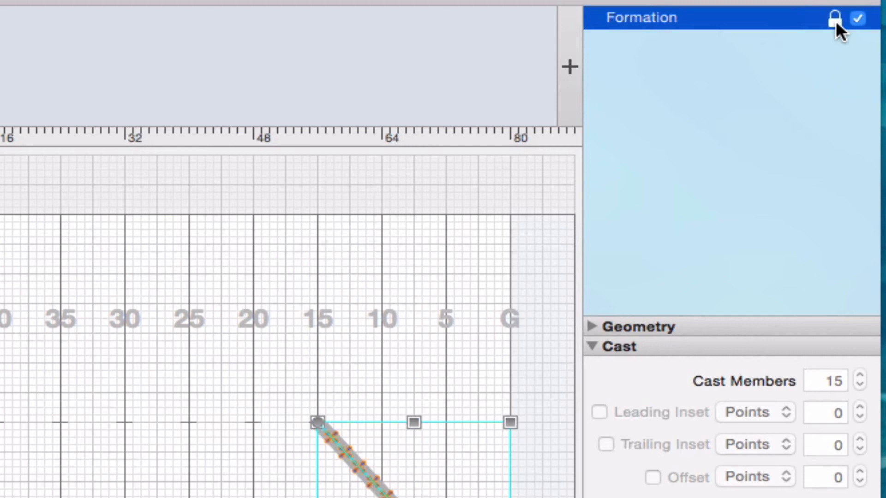
click(835, 18)
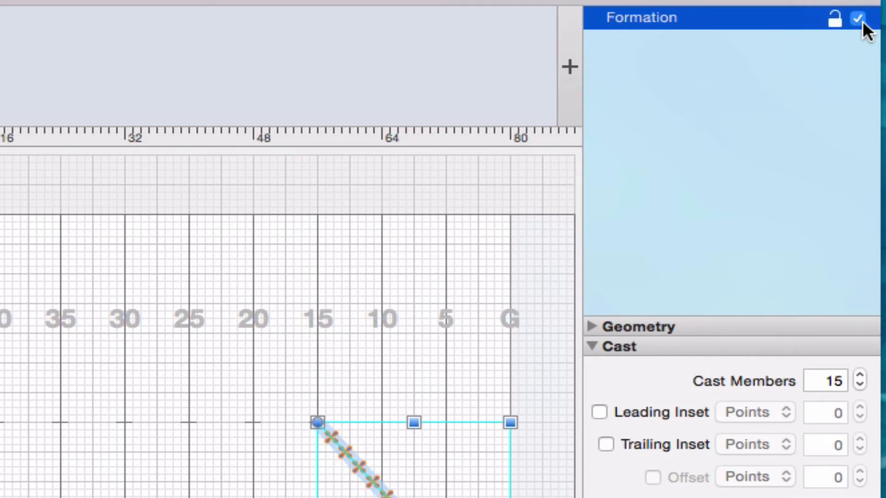
click(858, 17)
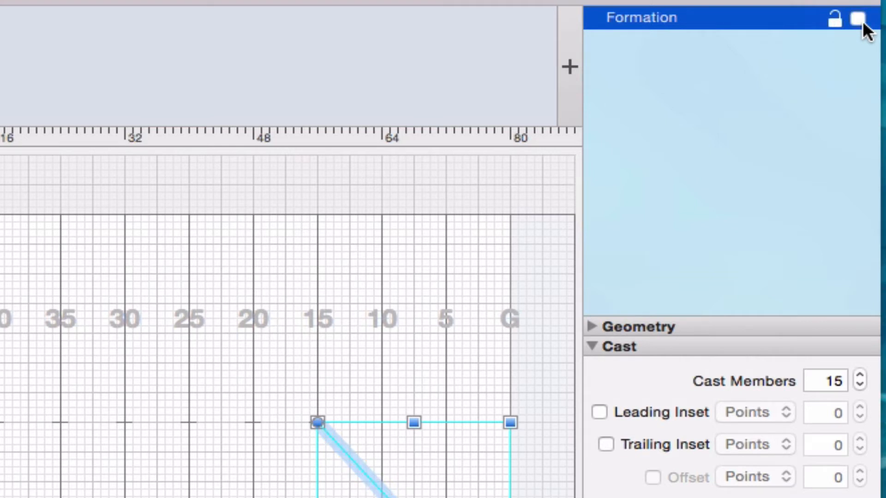
click(859, 17)
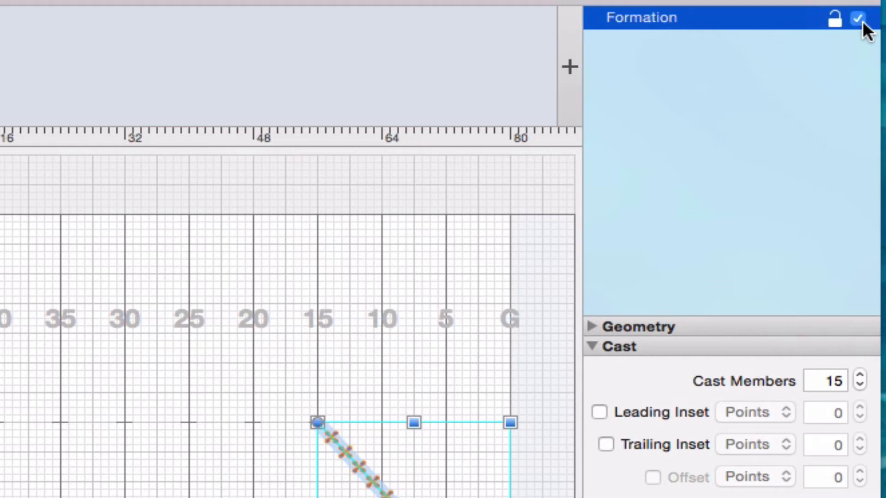
mouse_move(858, 31)
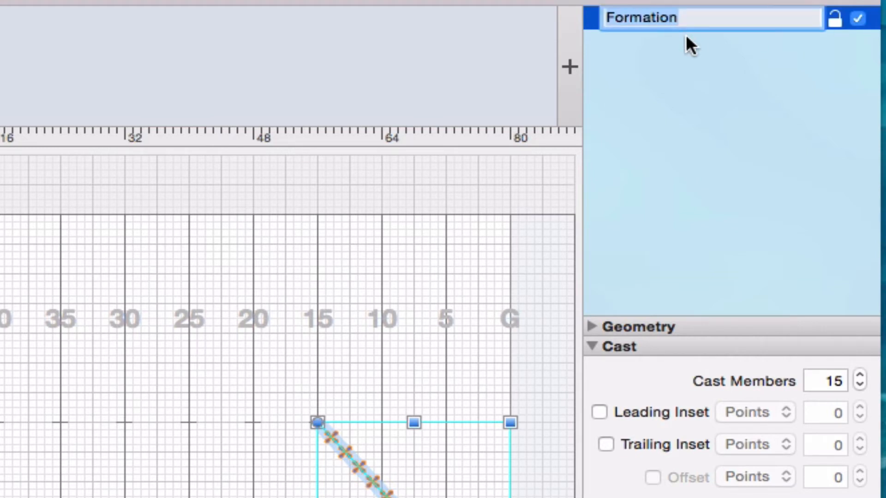
Name the formation 'Brass Line' and reselect it.
text(Bras)
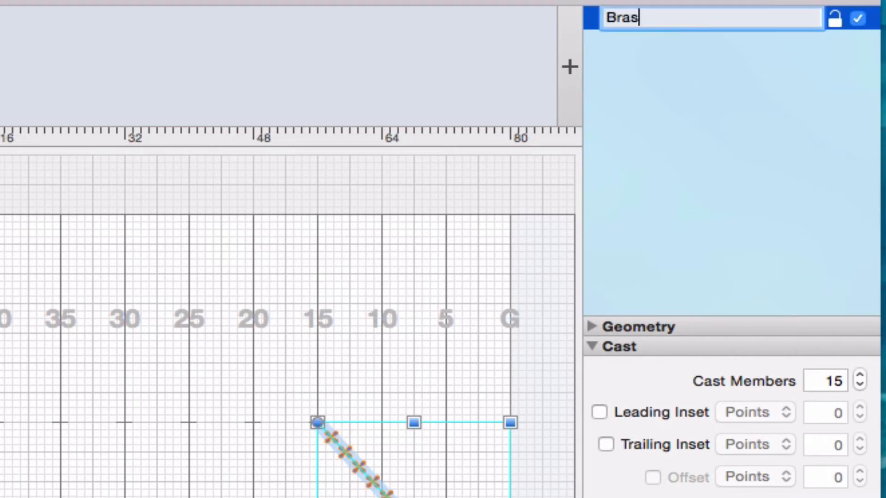
text(s Line)
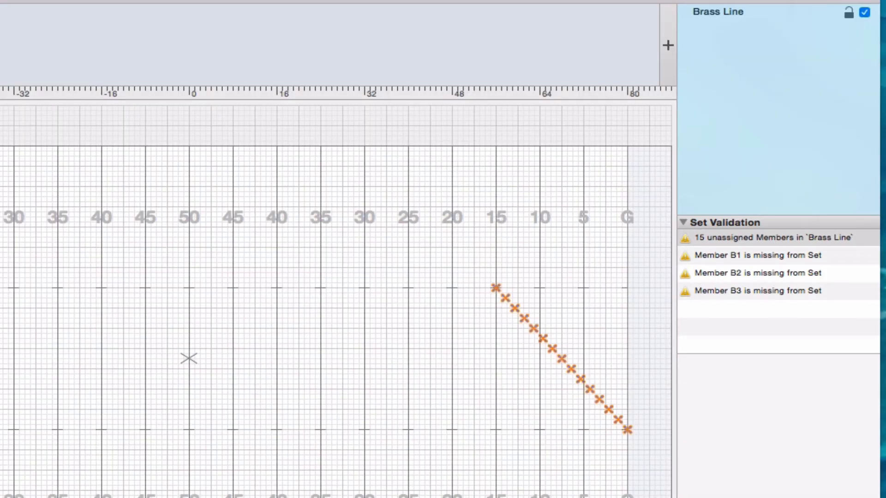
click(768, 238)
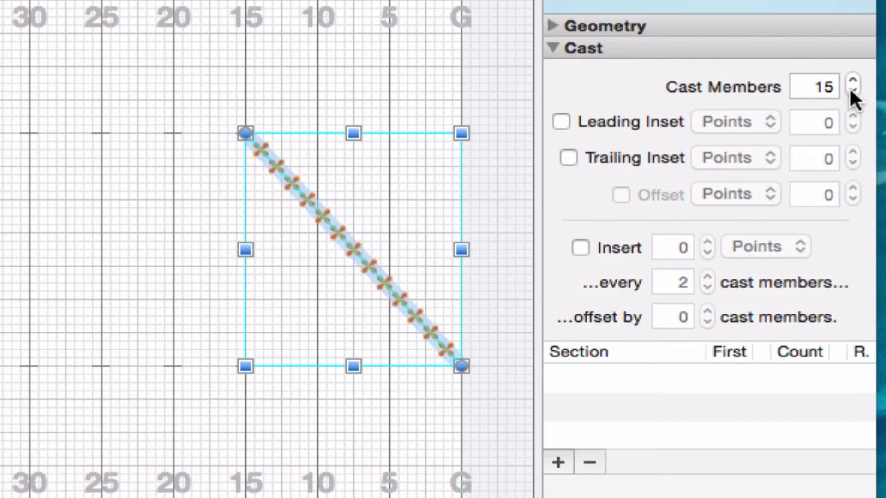
Set Brass Line to 3 cast members with a Brass section of count 3, placing B1, B2 and B3.
click(853, 94)
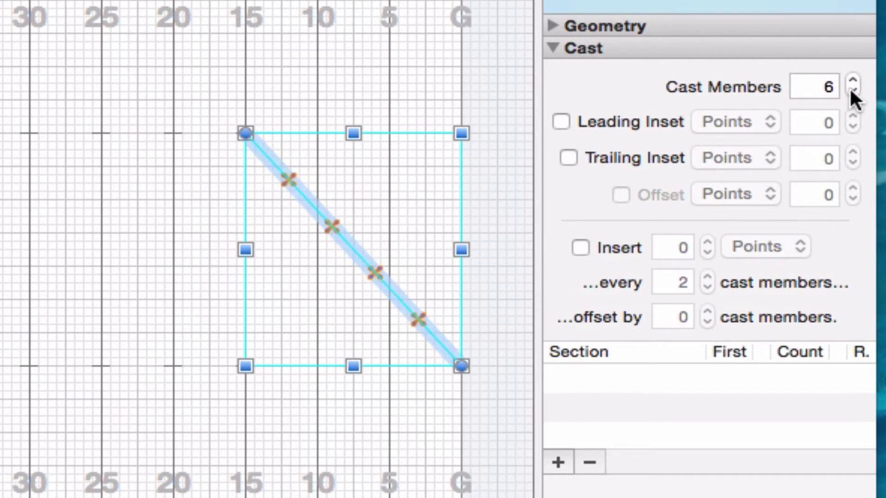
click(854, 92)
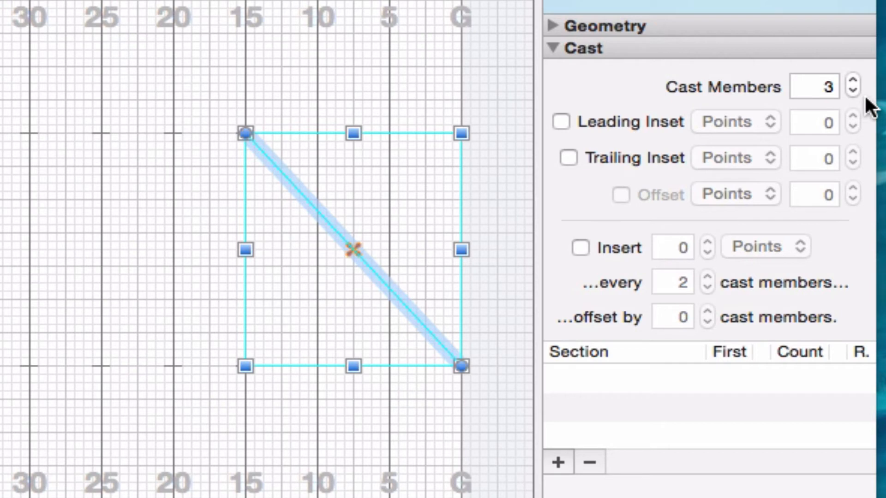
mouse_move(557, 478)
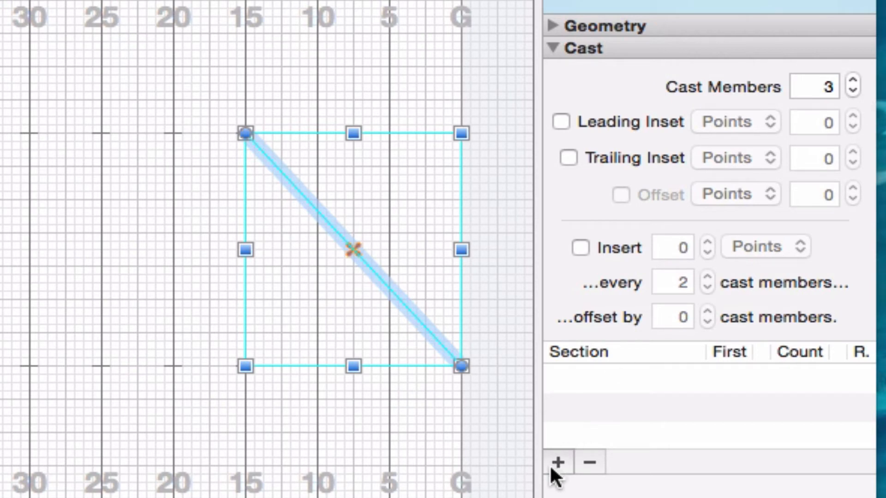
click(556, 462)
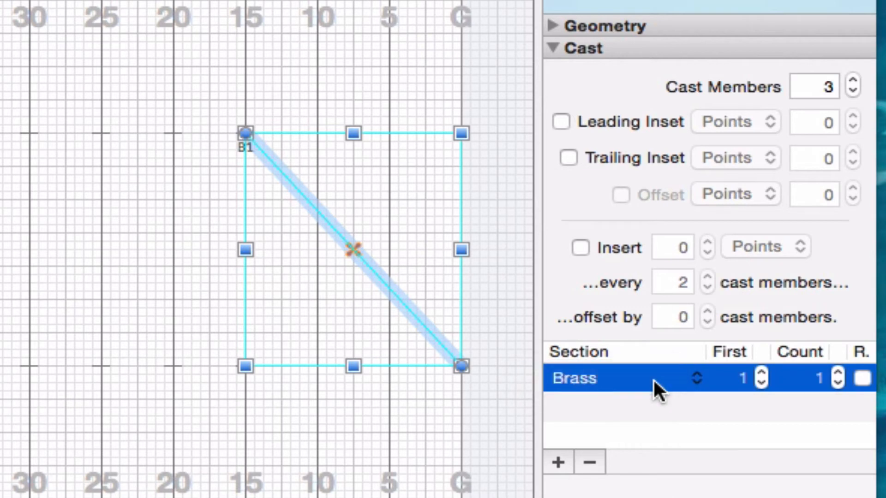
mouse_move(769, 401)
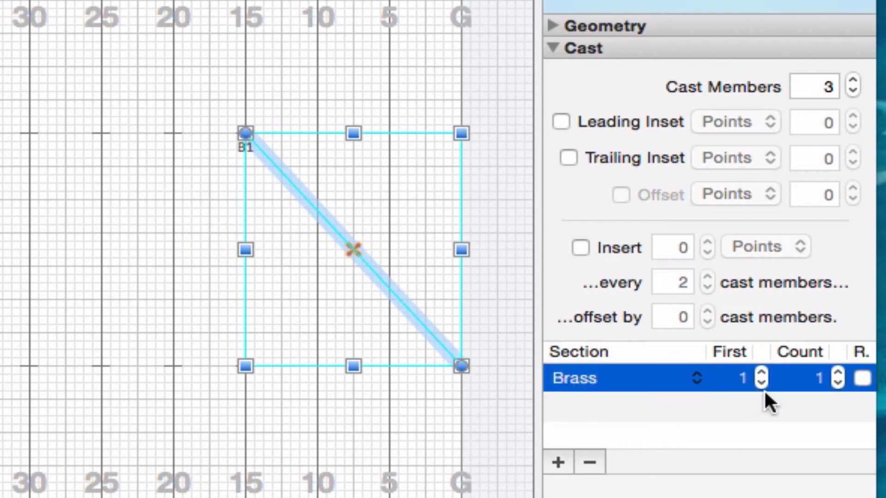
click(838, 375)
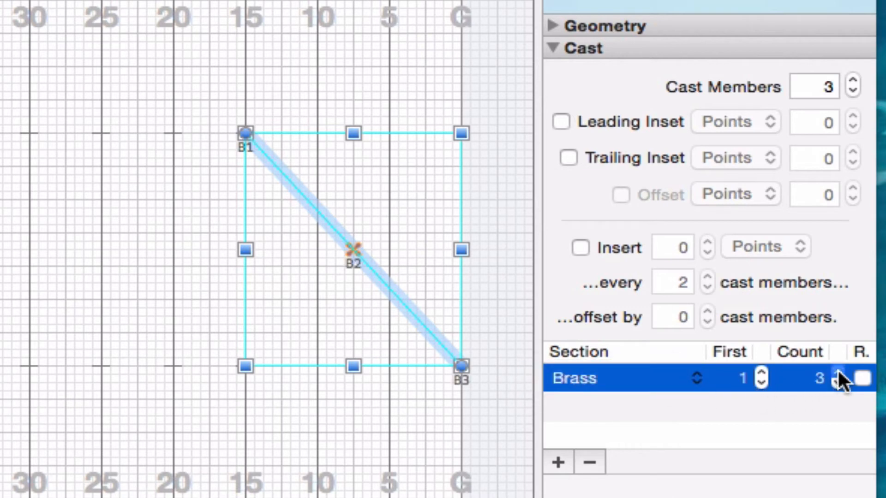
mouse_move(802, 433)
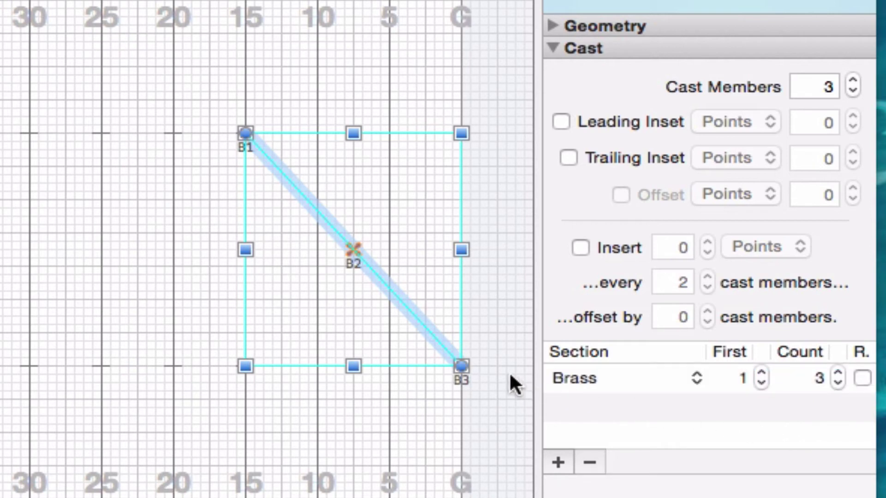
mouse_move(407, 323)
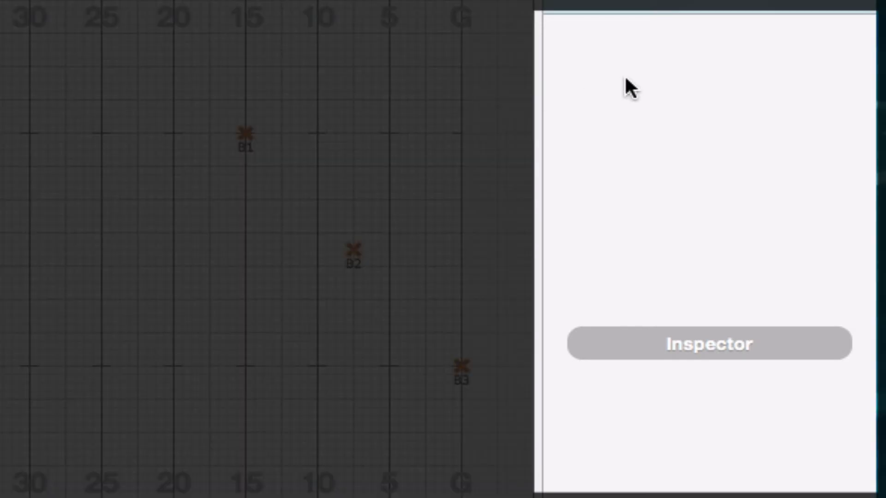
mouse_move(743, 90)
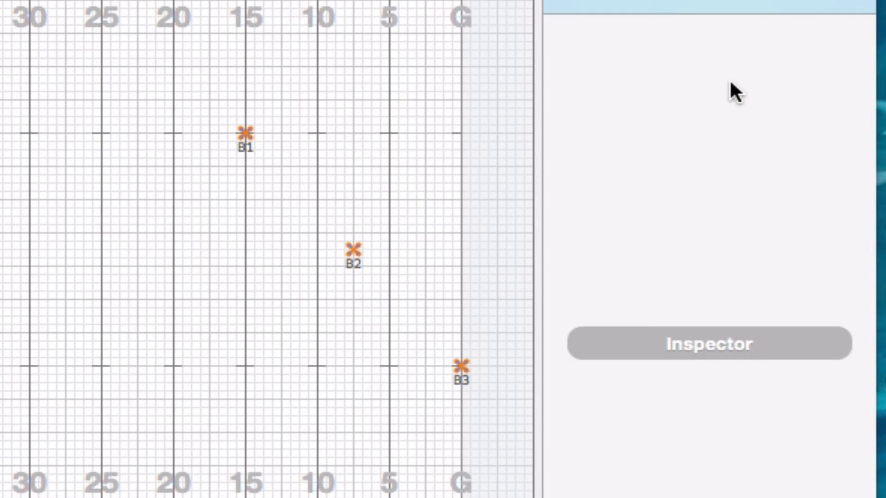
mouse_move(715, 116)
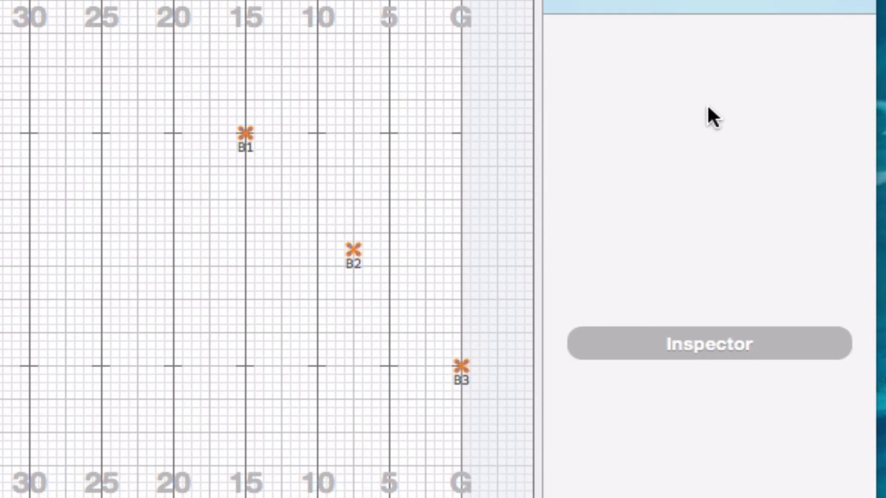
mouse_move(500, 257)
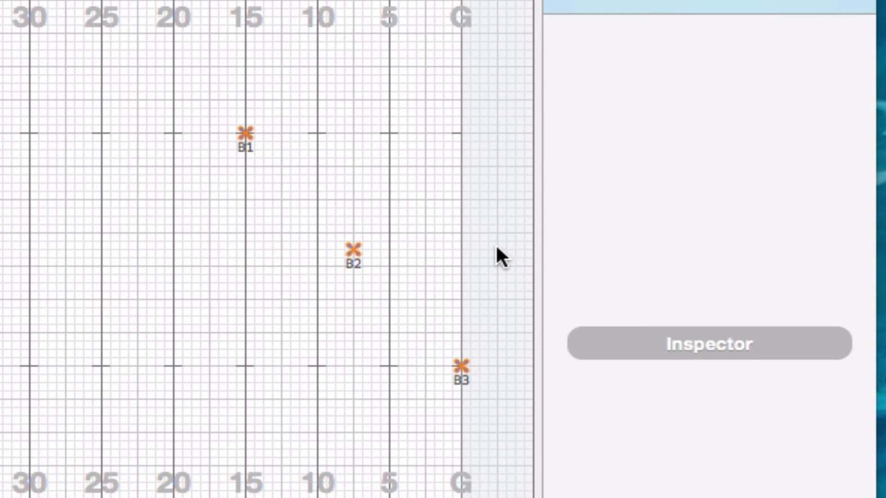
mouse_move(395, 257)
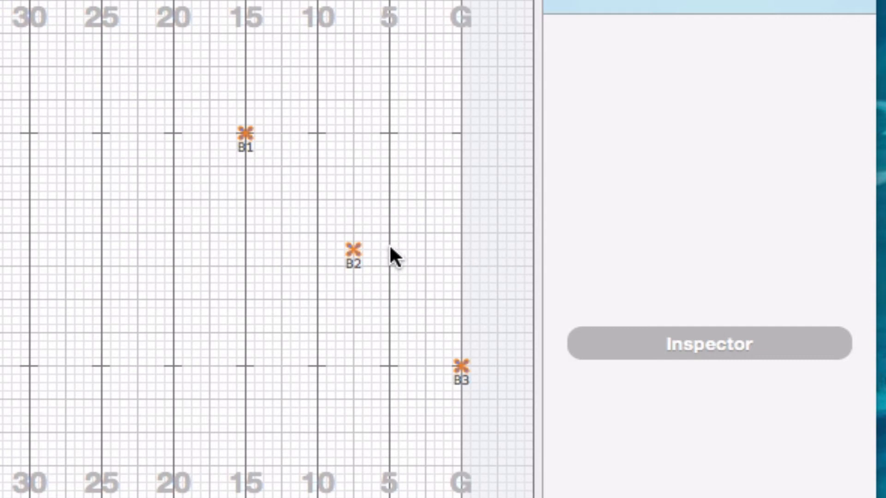
Project the Brass Line formation into 2 new sets starting at Set 2, creating Set 2 and Set 3.
right_click(353, 260)
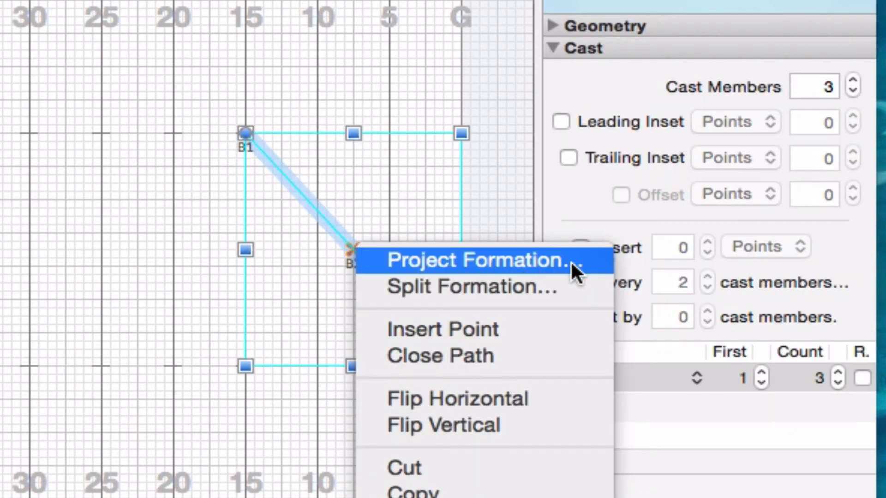
click(476, 260)
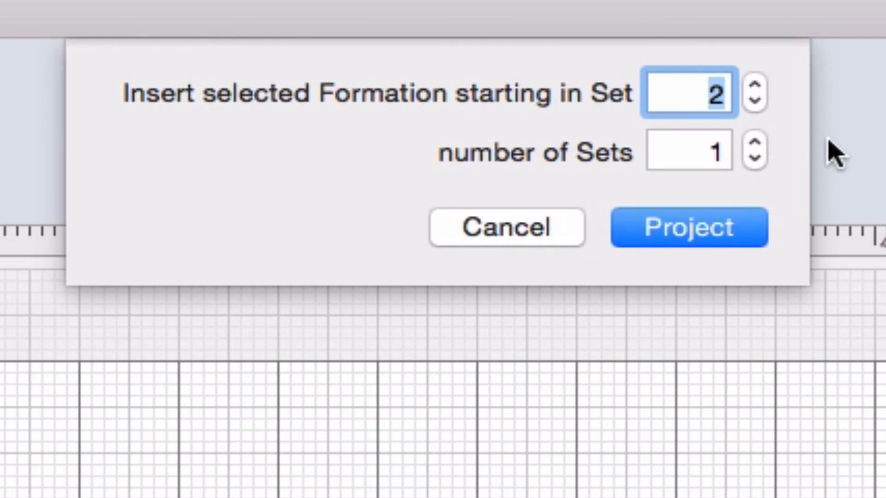
mouse_move(790, 111)
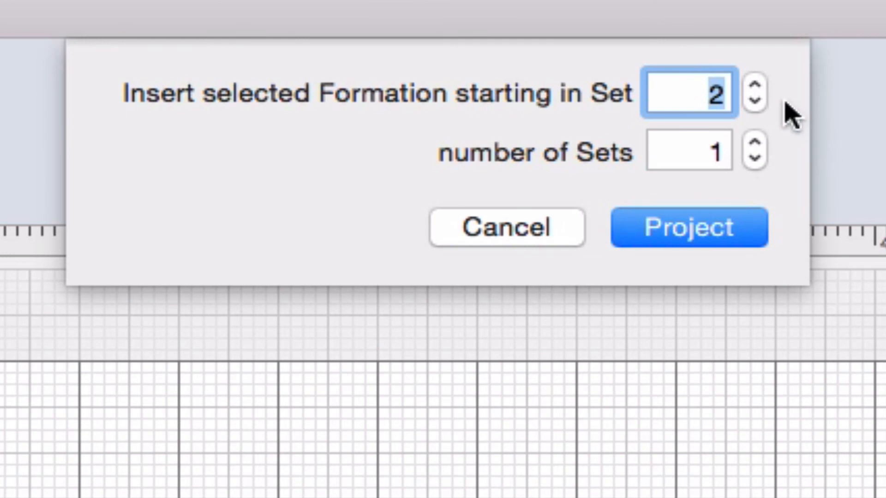
click(756, 145)
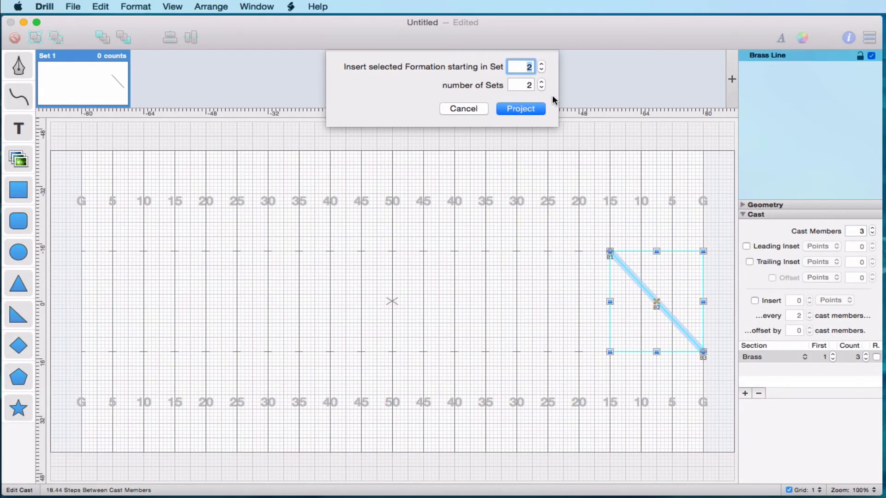
mouse_move(519, 108)
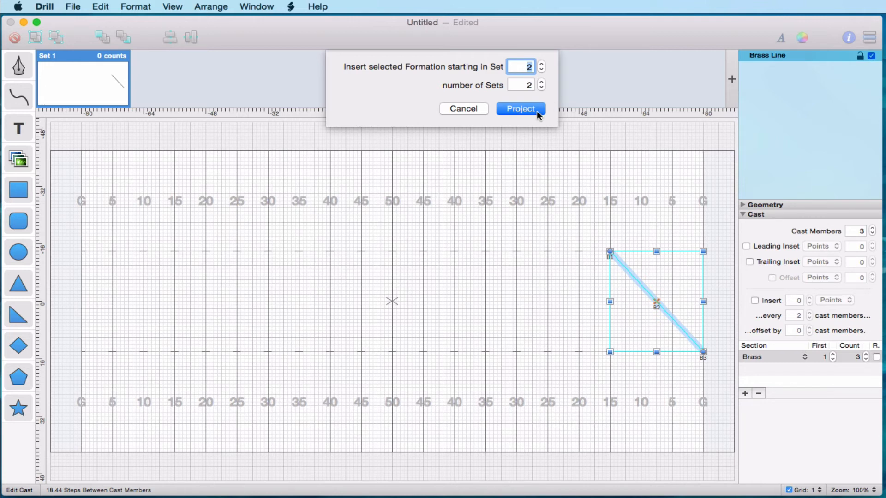
click(519, 108)
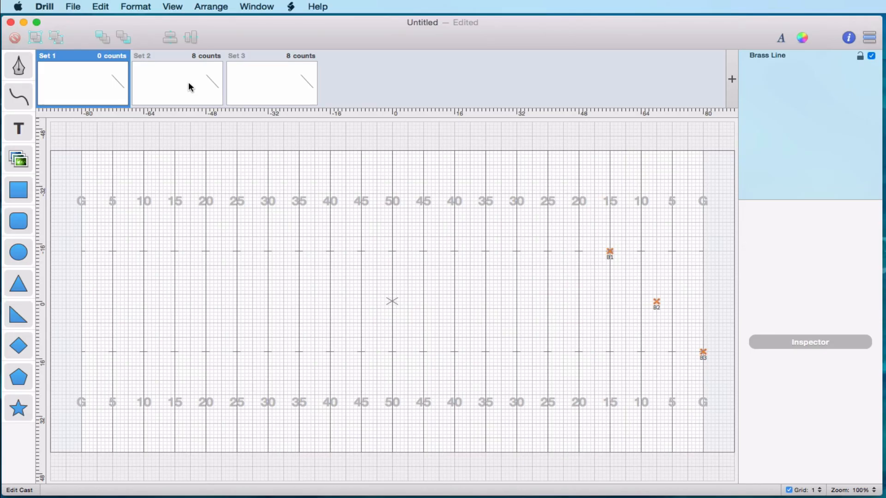
Move the line to the 50 in Set 2 and the far goal in Set 3, each 64 counts.
click(177, 84)
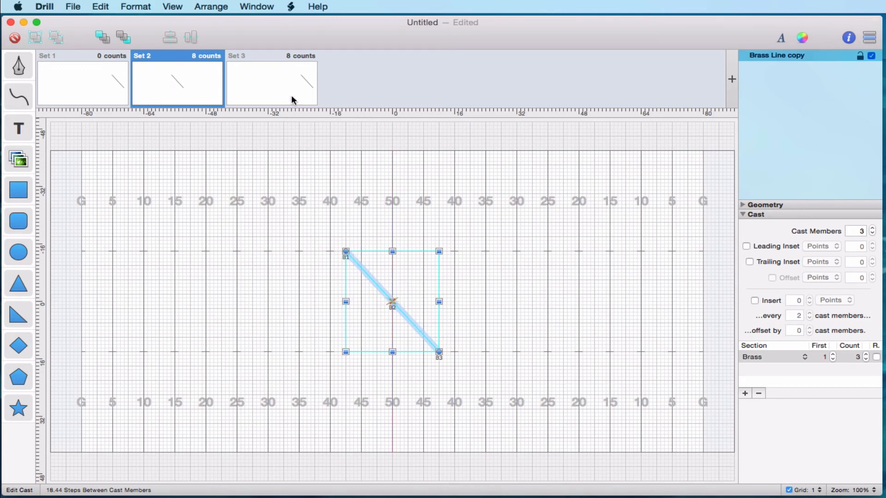
click(272, 55)
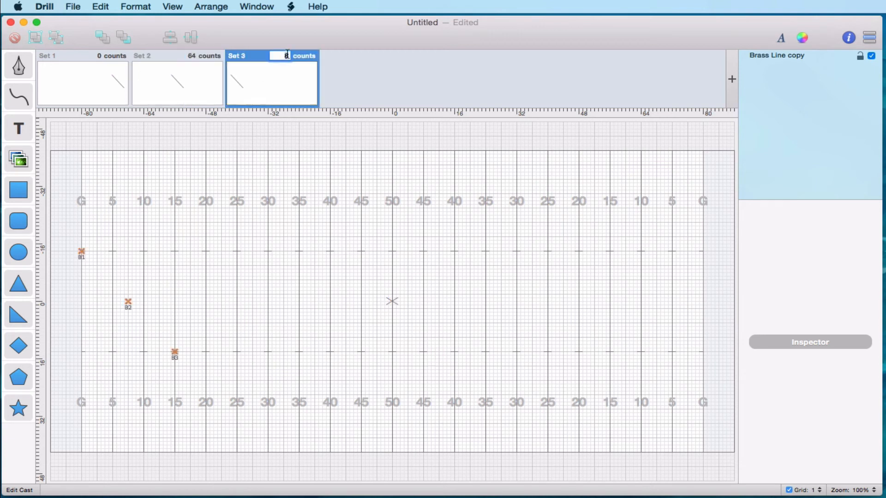
text(64)
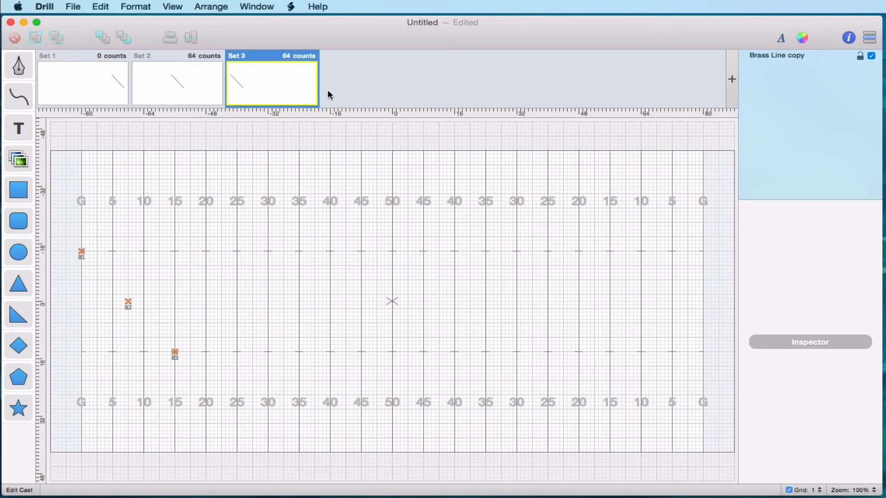
mouse_move(344, 98)
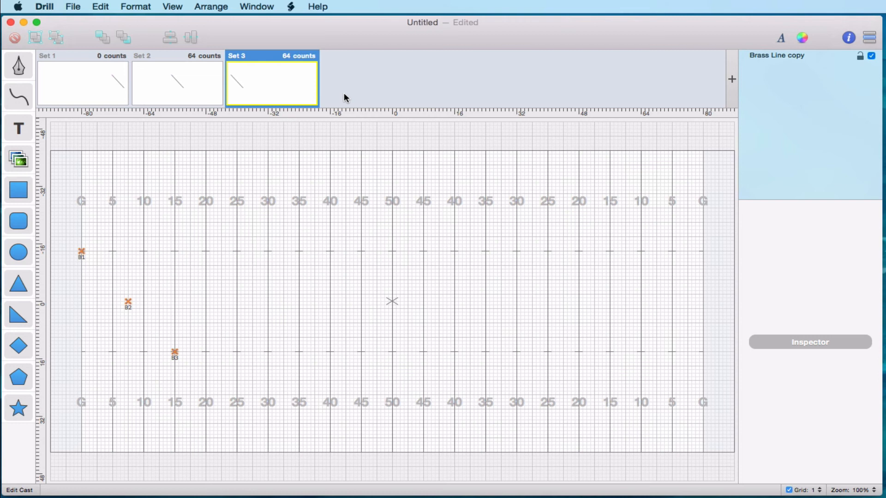
mouse_move(768, 255)
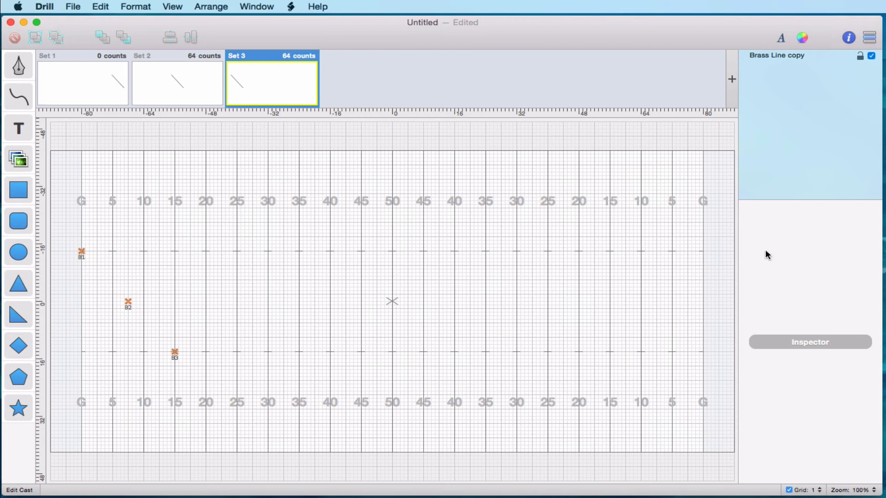
mouse_move(96, 12)
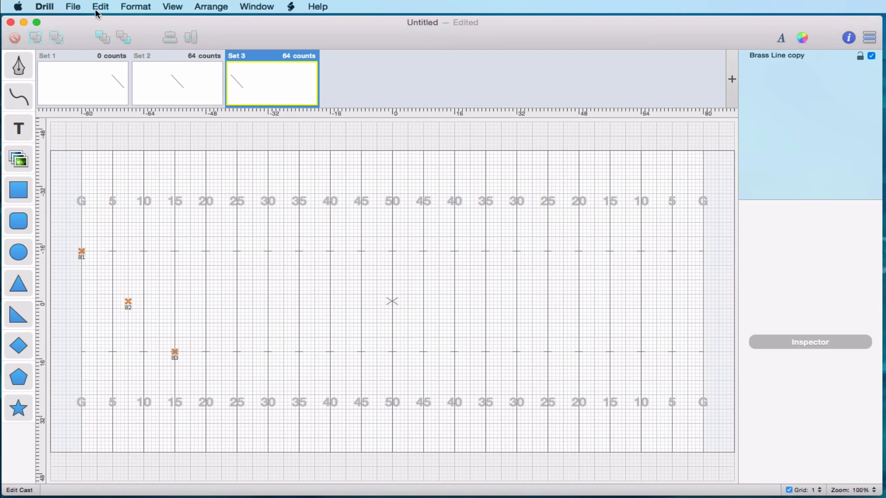
Generate coordinate sheets from the File menu, opening them in Safari.
click(72, 6)
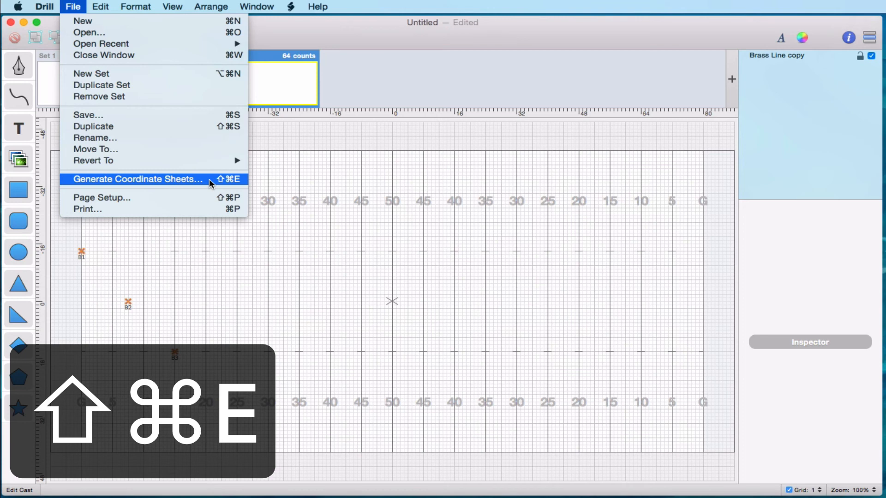
click(137, 179)
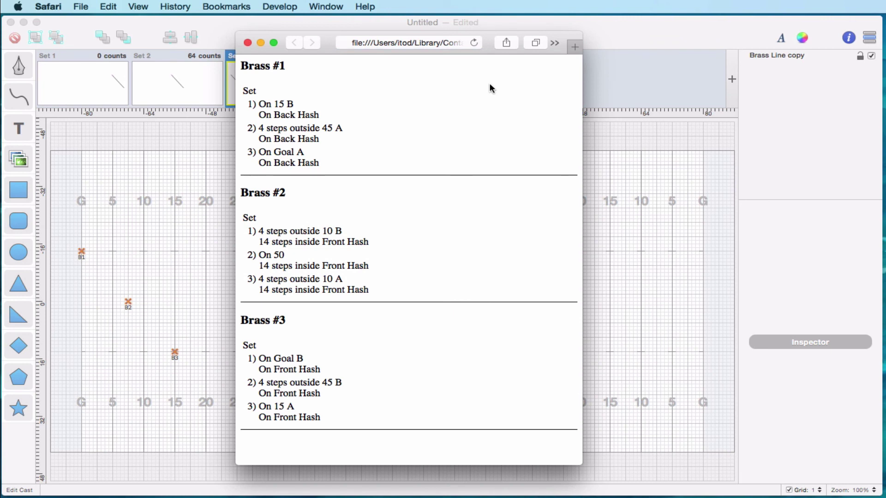
mouse_move(369, 71)
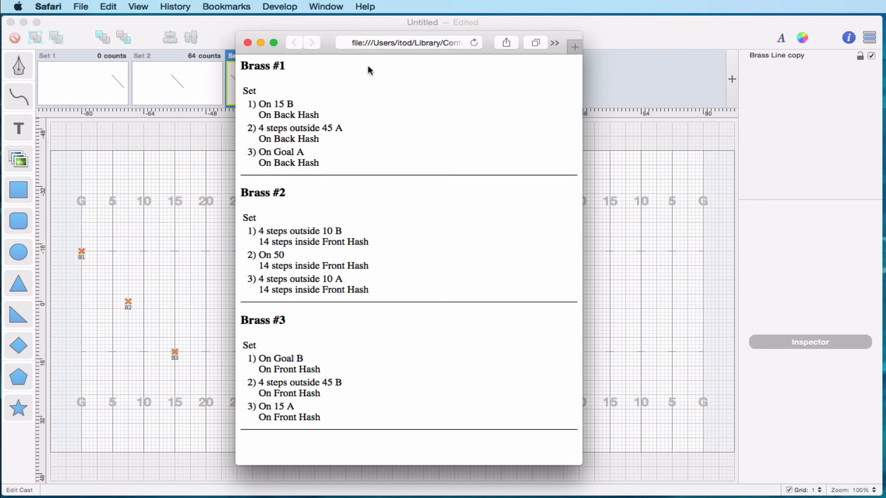
mouse_move(301, 188)
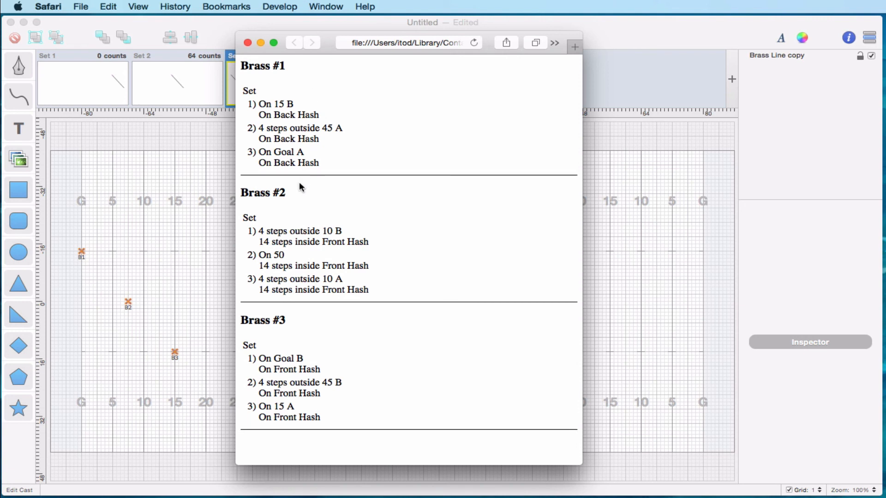
mouse_move(302, 322)
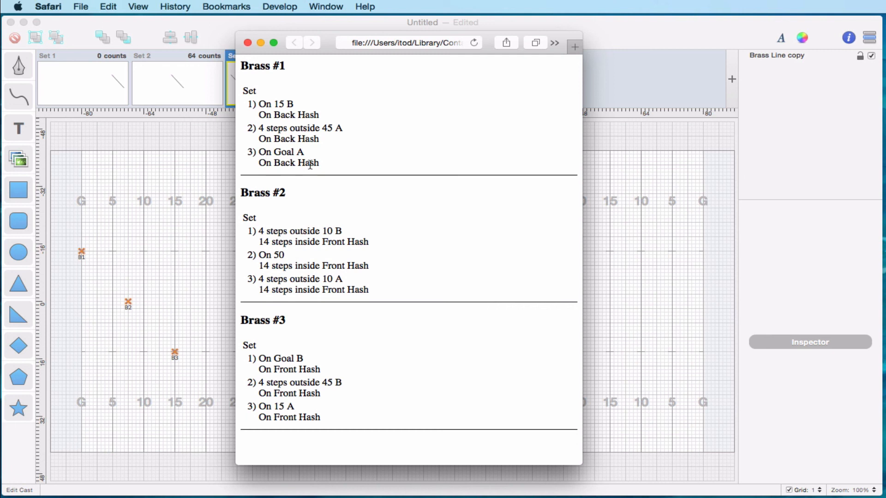
mouse_move(347, 163)
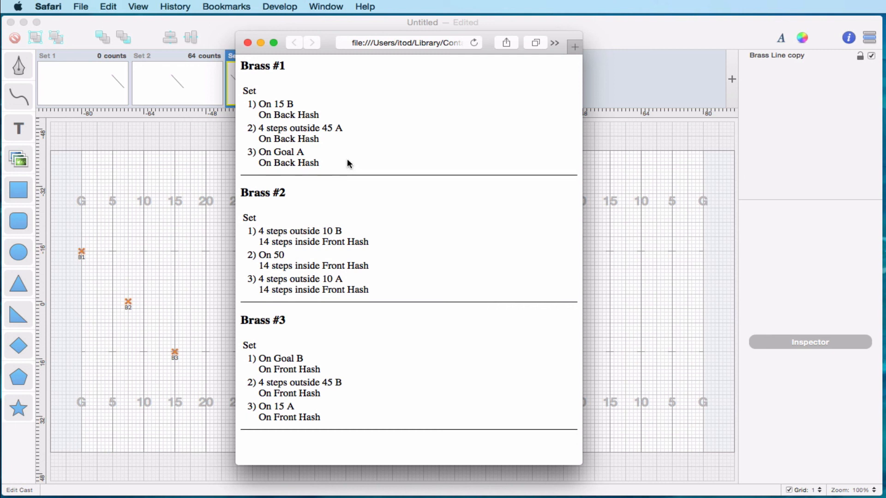
mouse_move(138, 6)
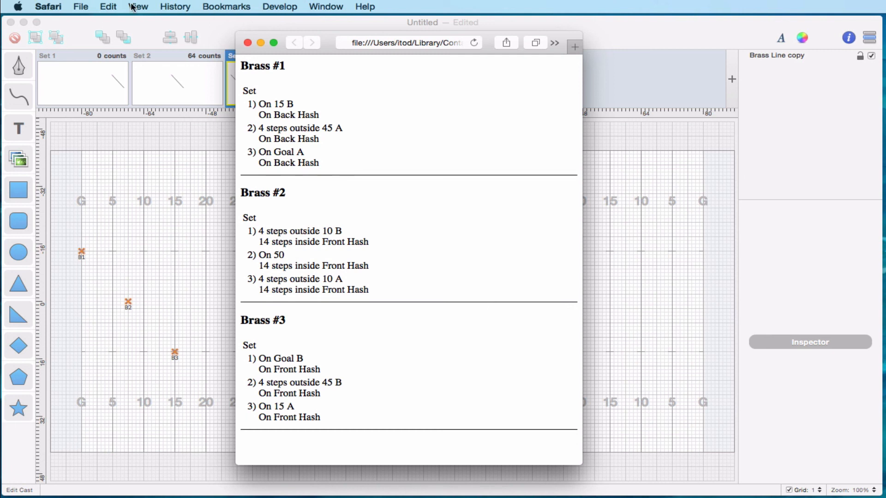
Bring up Safari's File menu over the coordinate sheets.
click(80, 6)
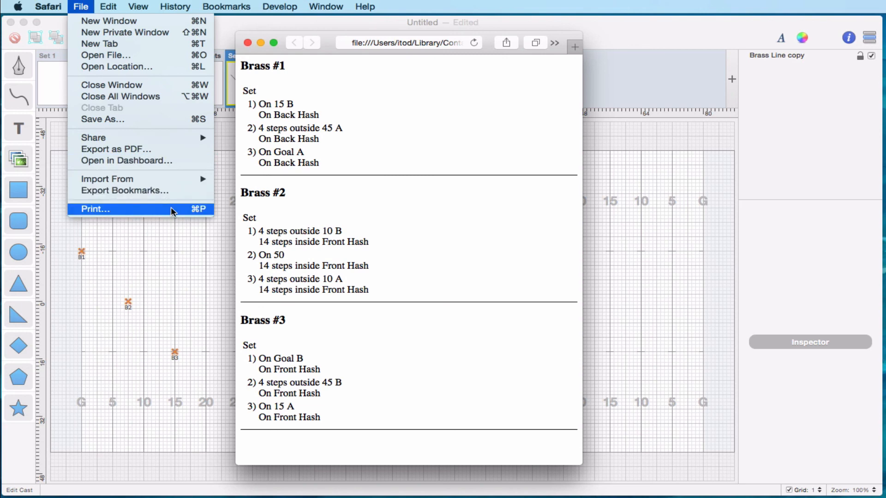
Show the sheets in print preview and page through Brass #2 and #3, returning to page 1.
click(96, 209)
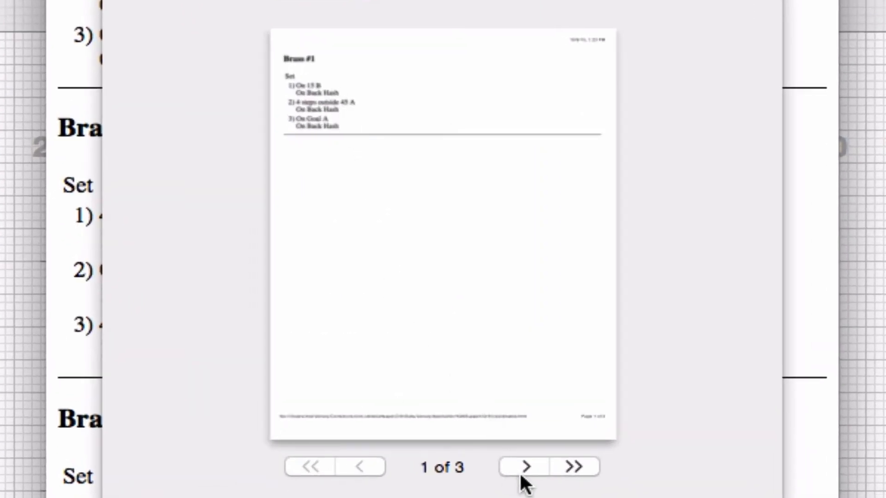
click(522, 467)
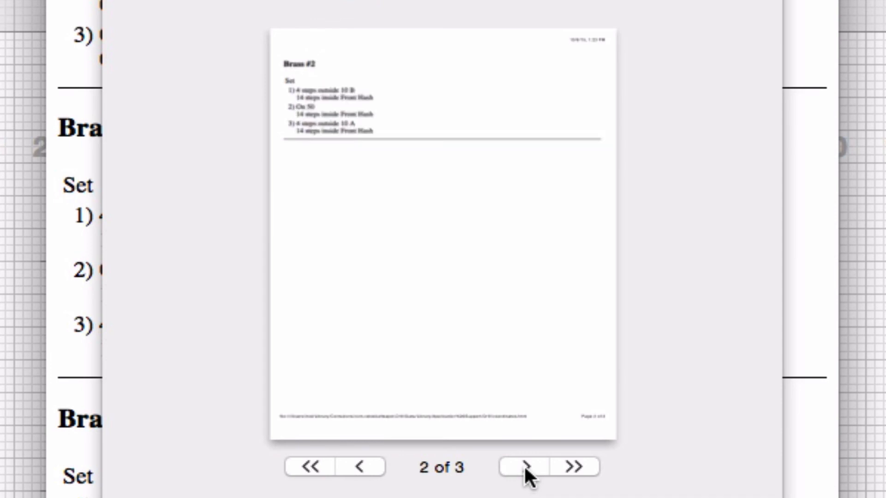
click(526, 467)
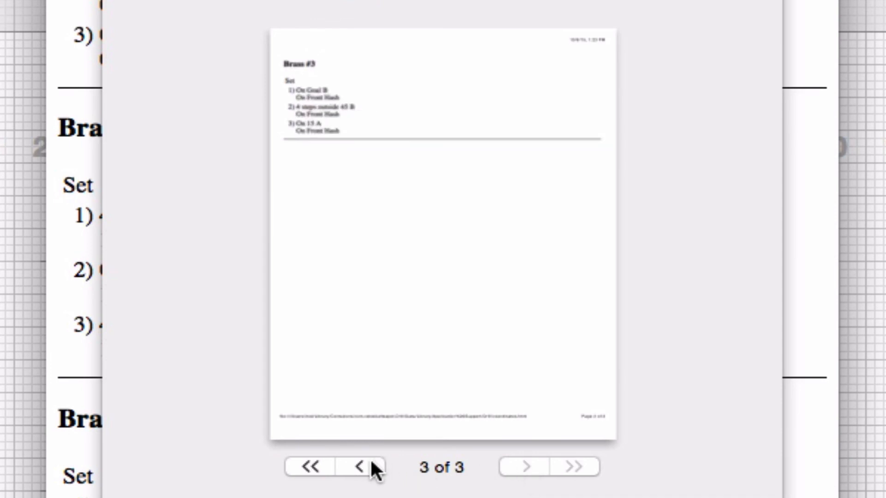
click(309, 467)
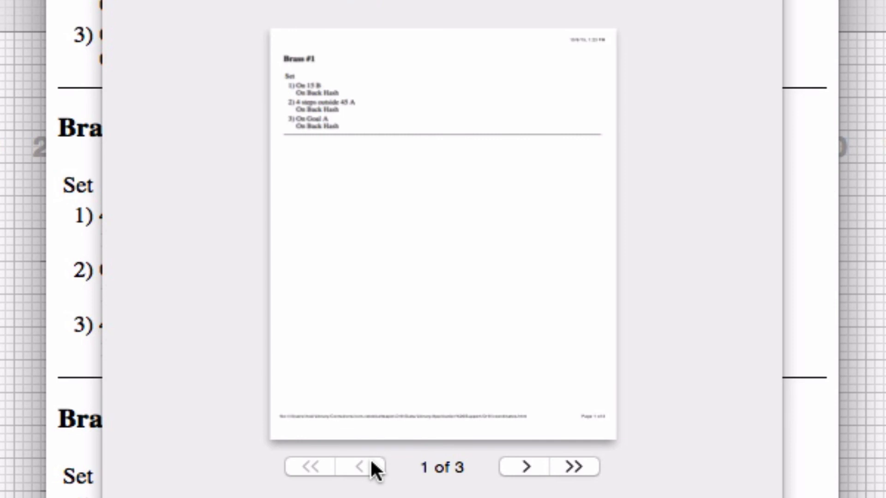
mouse_move(695, 486)
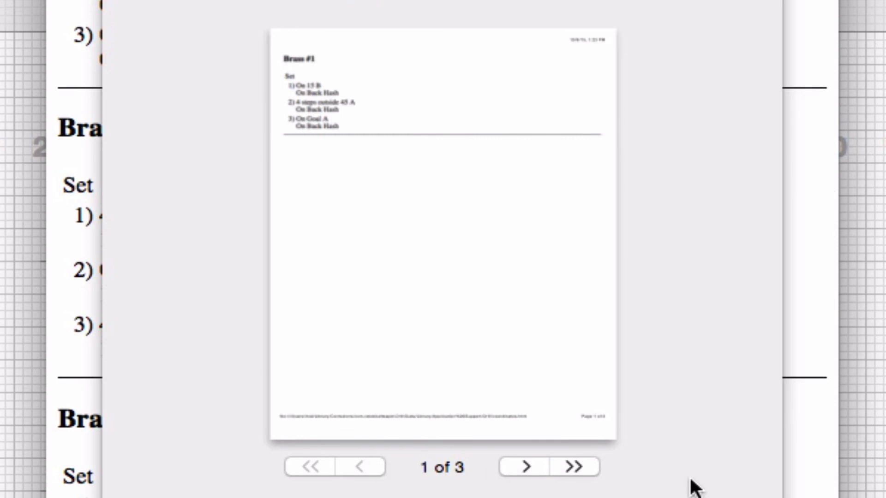